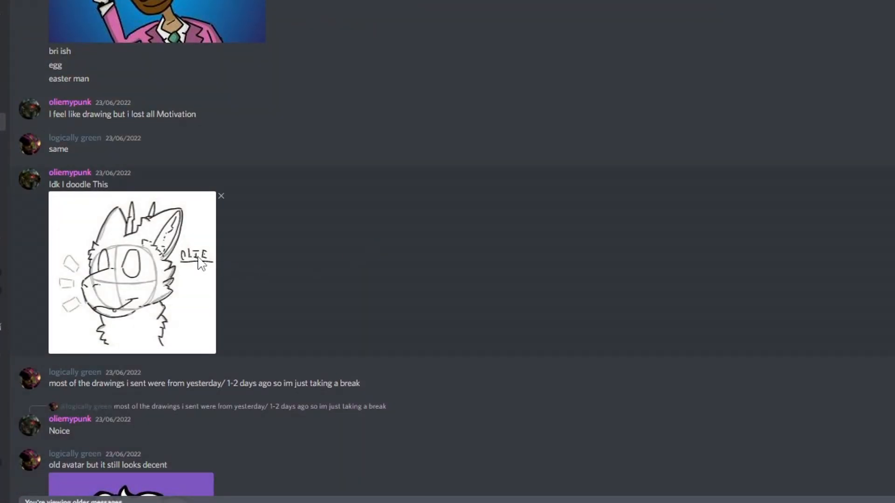
{"action": "scroll", "scroll_direction": "down", "scroll_amount": 3}
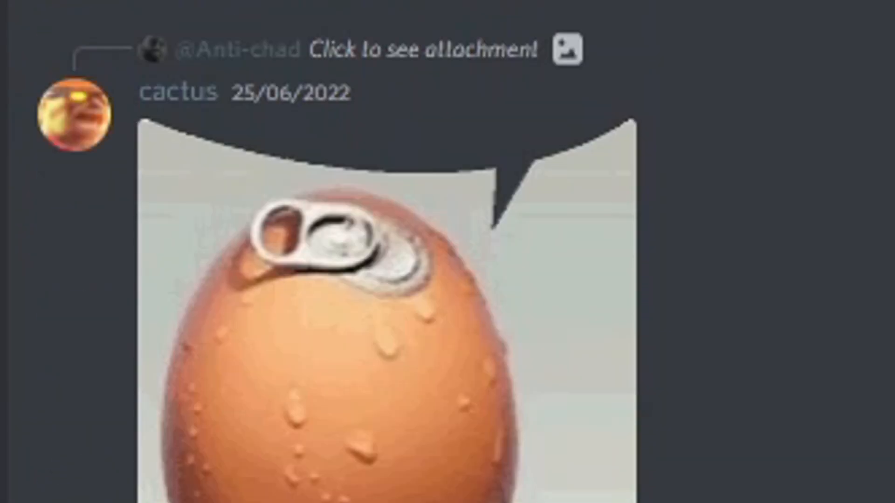
{"action": "scroll", "scroll_direction": "down", "scroll_amount": 3}
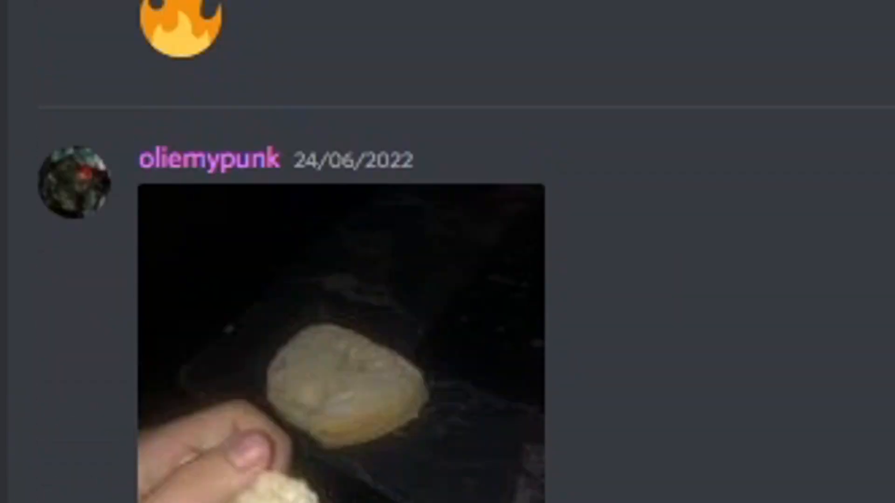